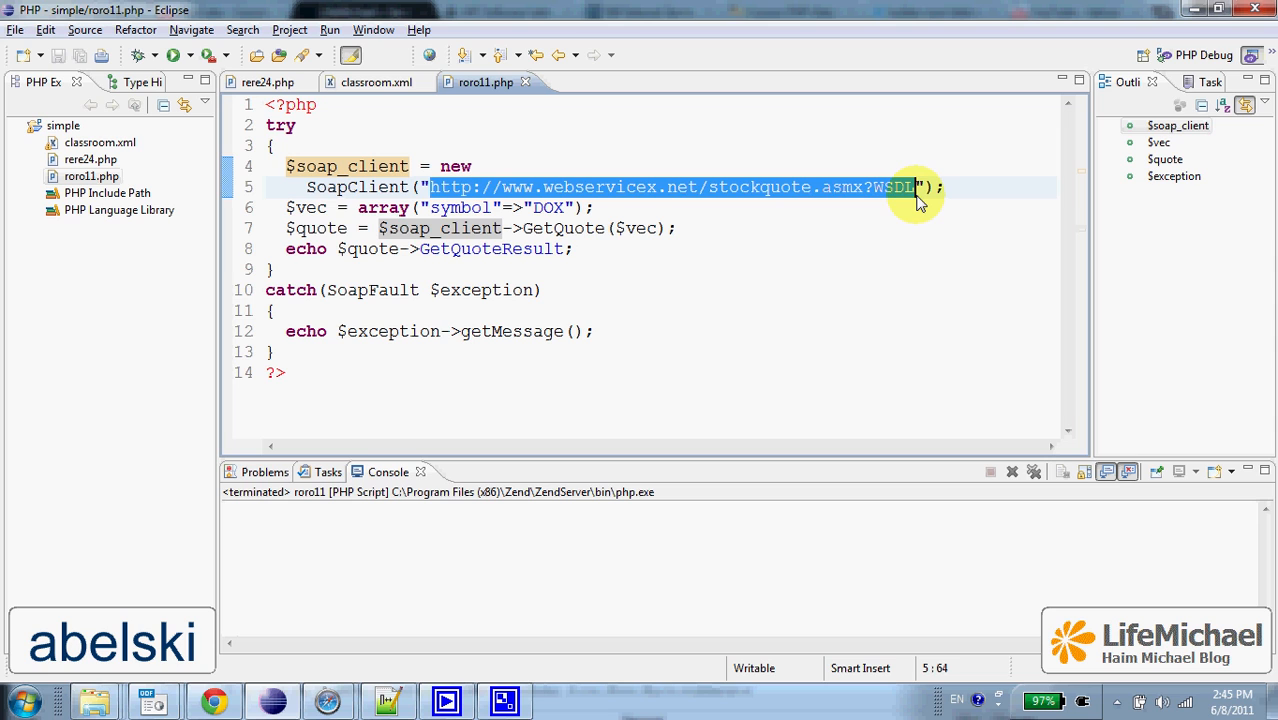
{"action": "mouse_move", "coordinate": [352, 200]}
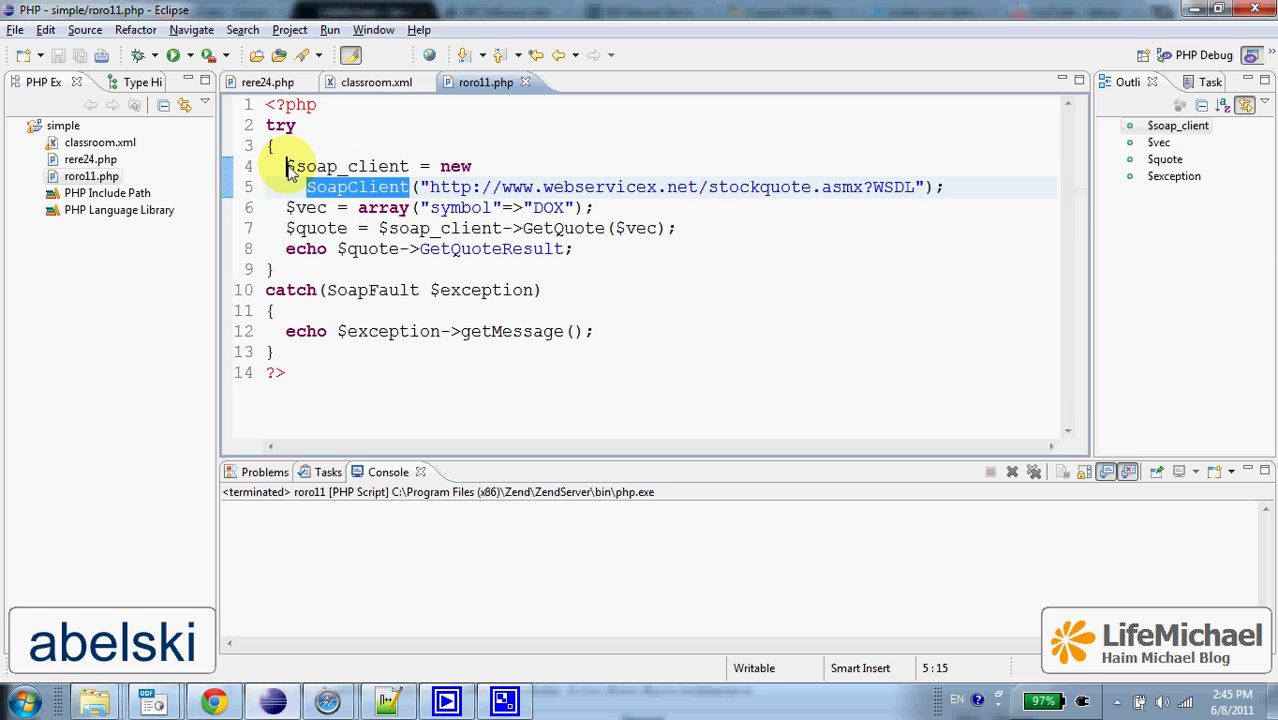
Step: Review the stockquote WSDL in the browser with its schema types collapsed, then return to the script
{"action": "double_click", "coordinate": [344, 166]}
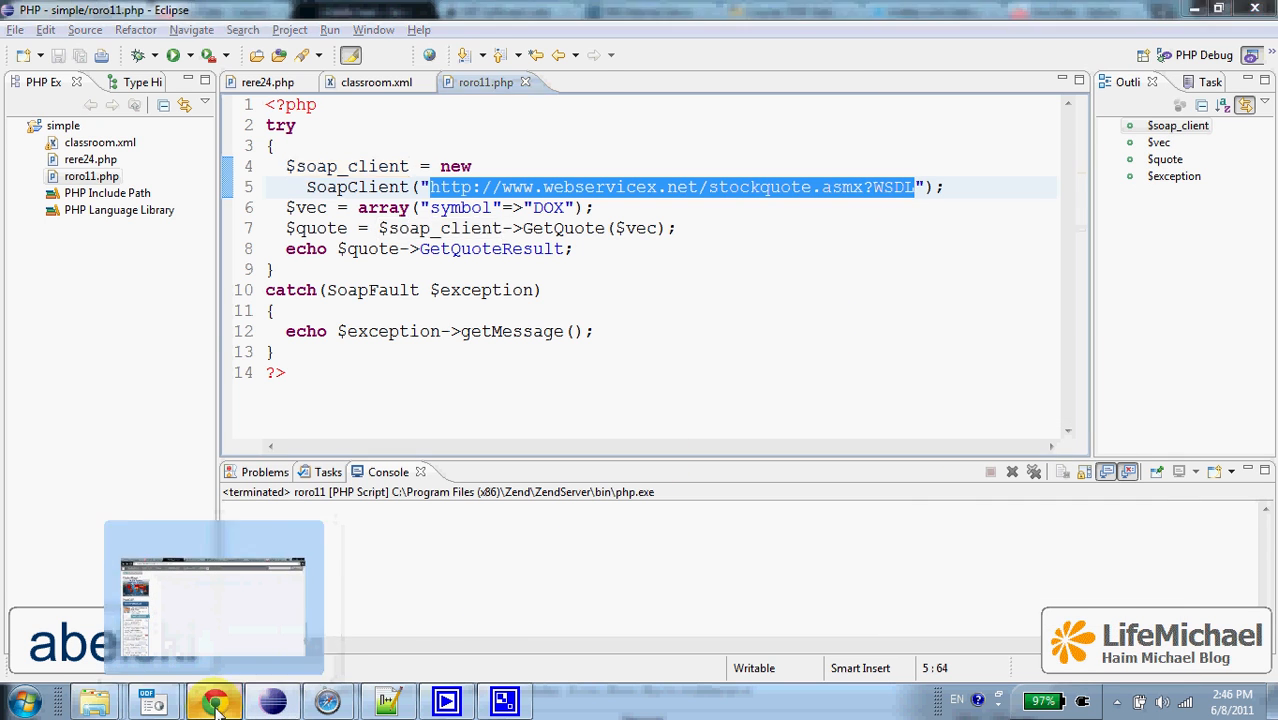
{"action": "left_click", "coordinate": [214, 700]}
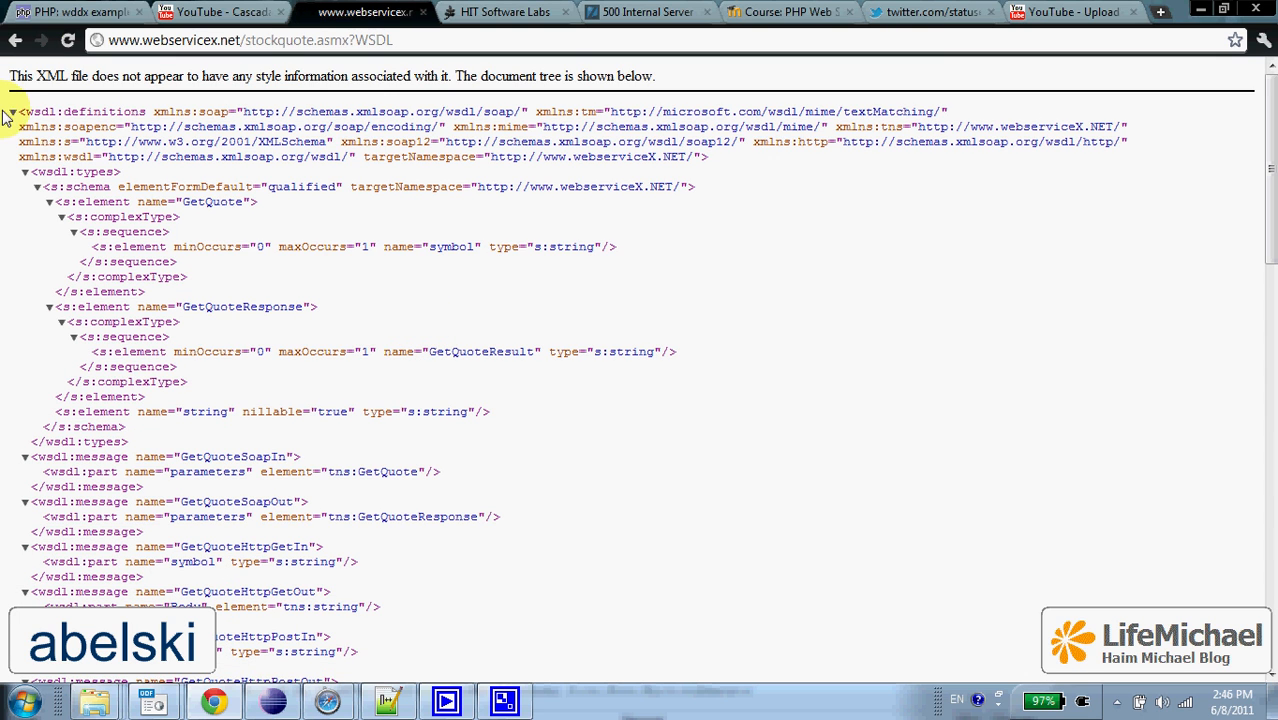
{"action": "left_click", "coordinate": [32, 172]}
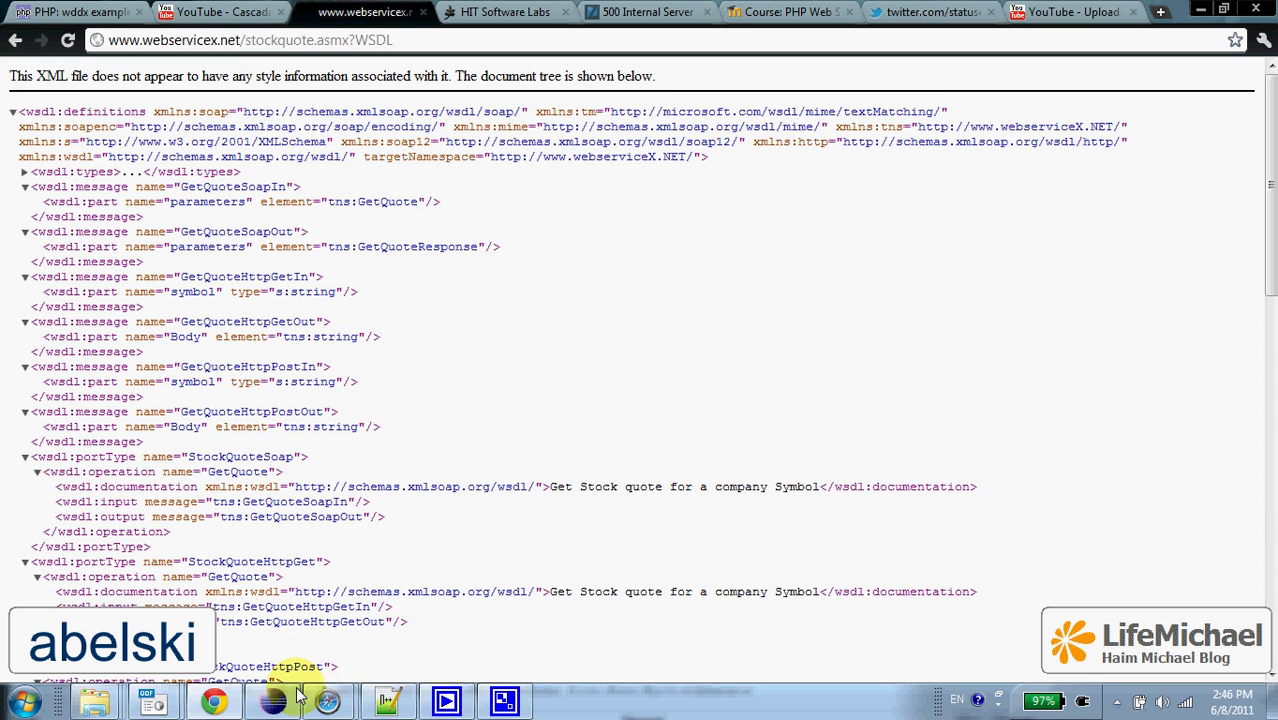
{"action": "left_click", "coordinate": [272, 700]}
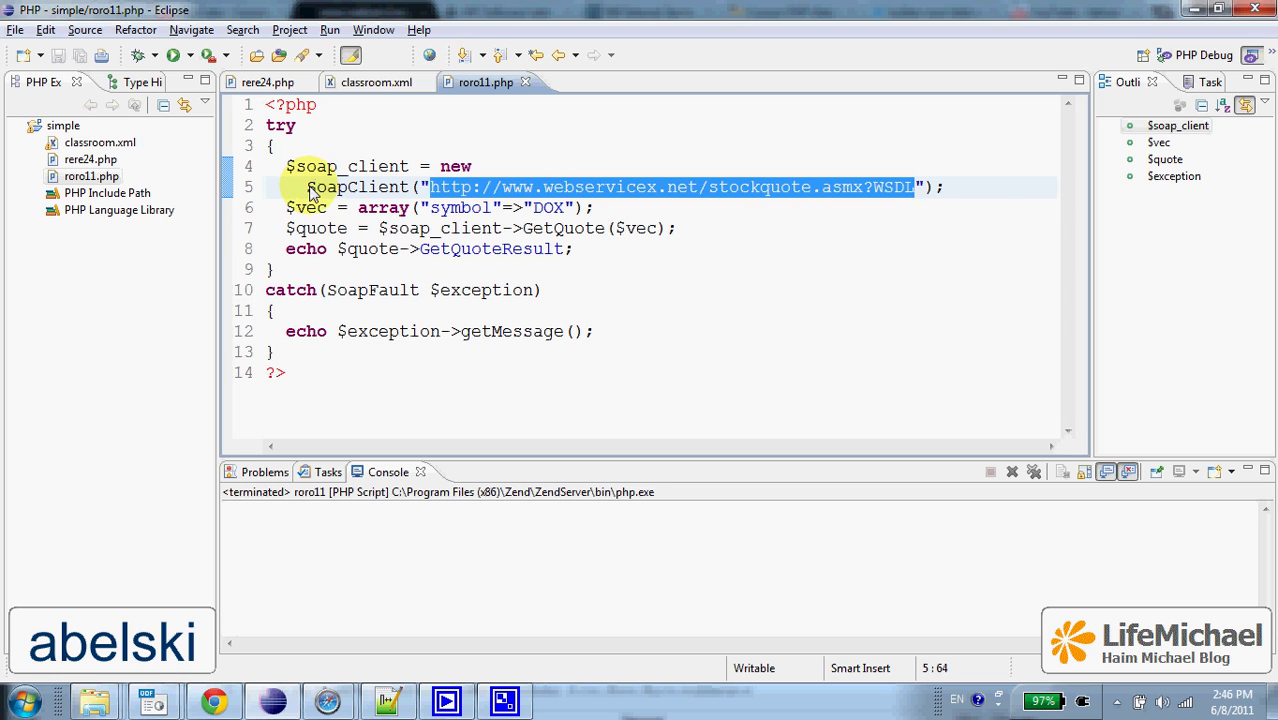
Step: Walk through the soap_client SoapClient construction and the DOX stock symbol argument in the code
{"action": "left_click", "coordinate": [350, 166]}
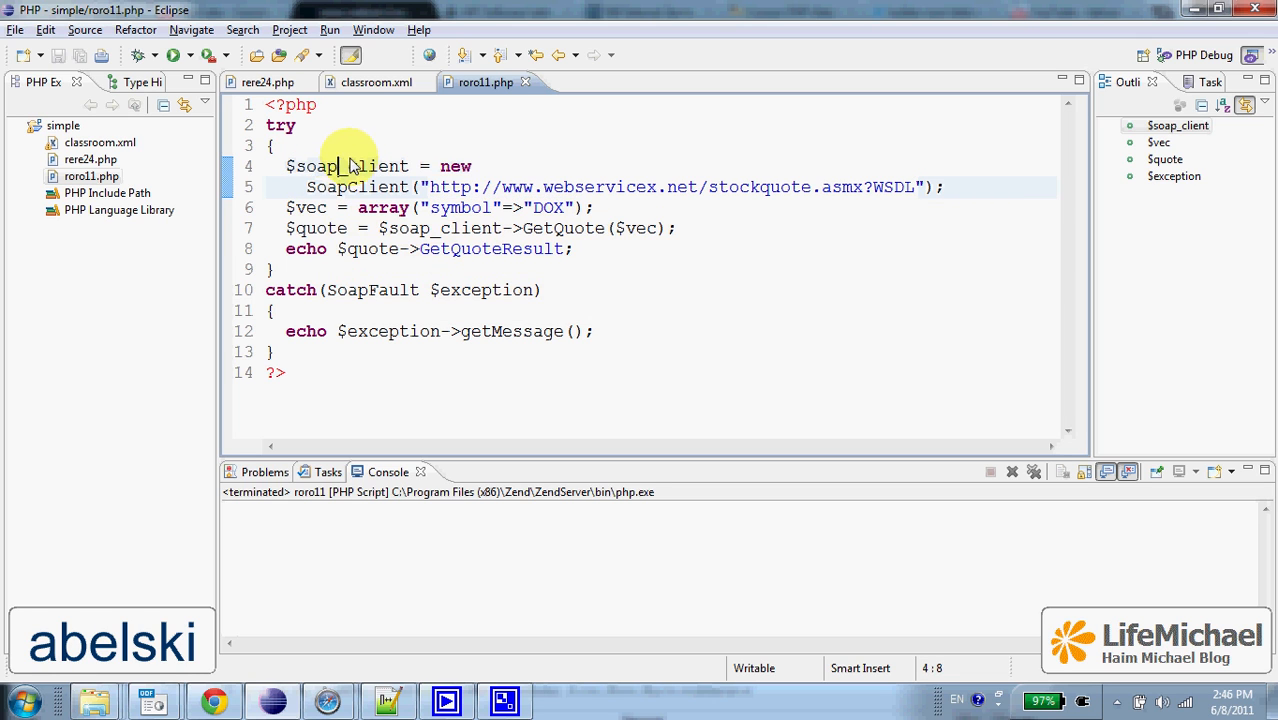
{"action": "double_click", "coordinate": [344, 166]}
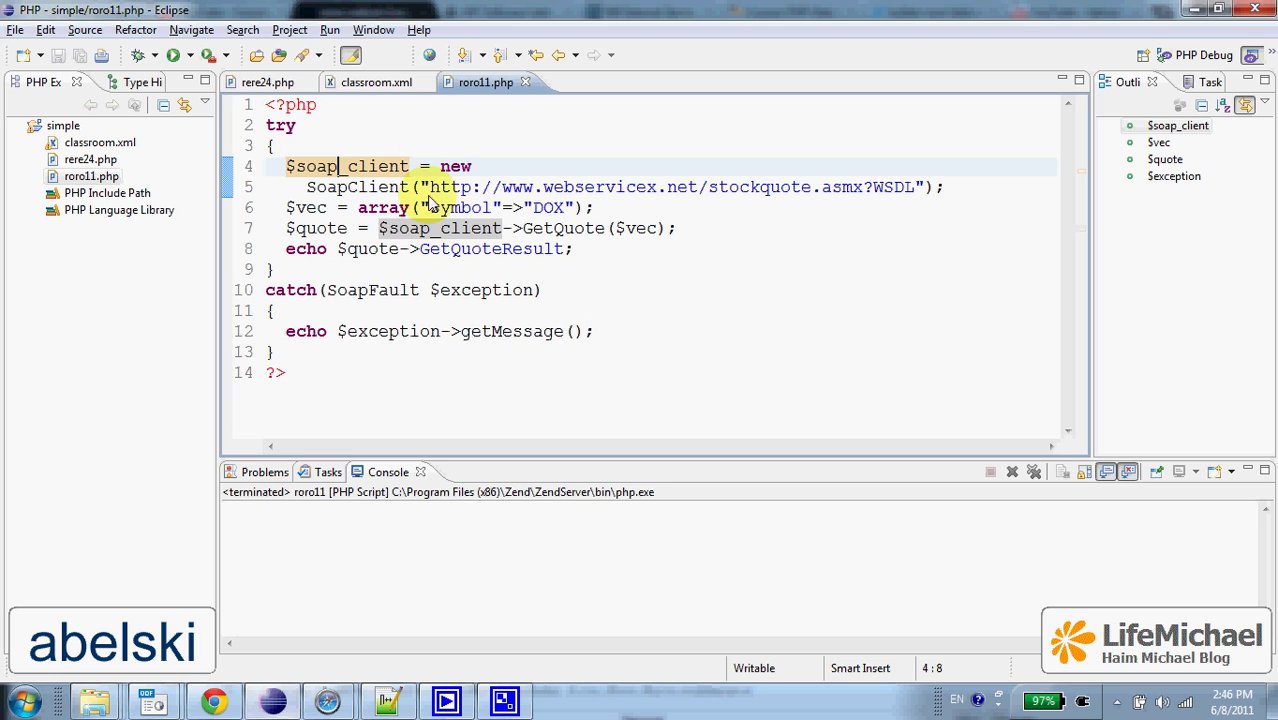
{"action": "left_click_drag", "start_coordinate": [430, 188], "coordinate": [916, 188]}
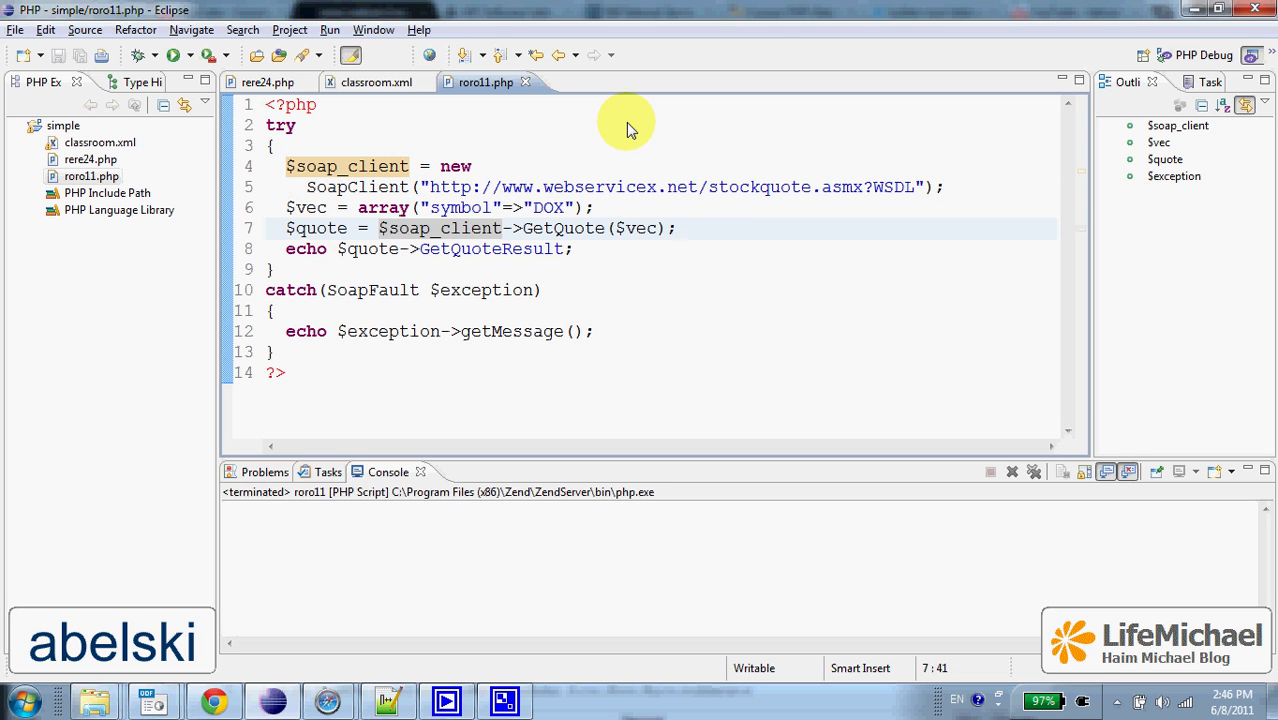
{"action": "left_click", "coordinate": [676, 228]}
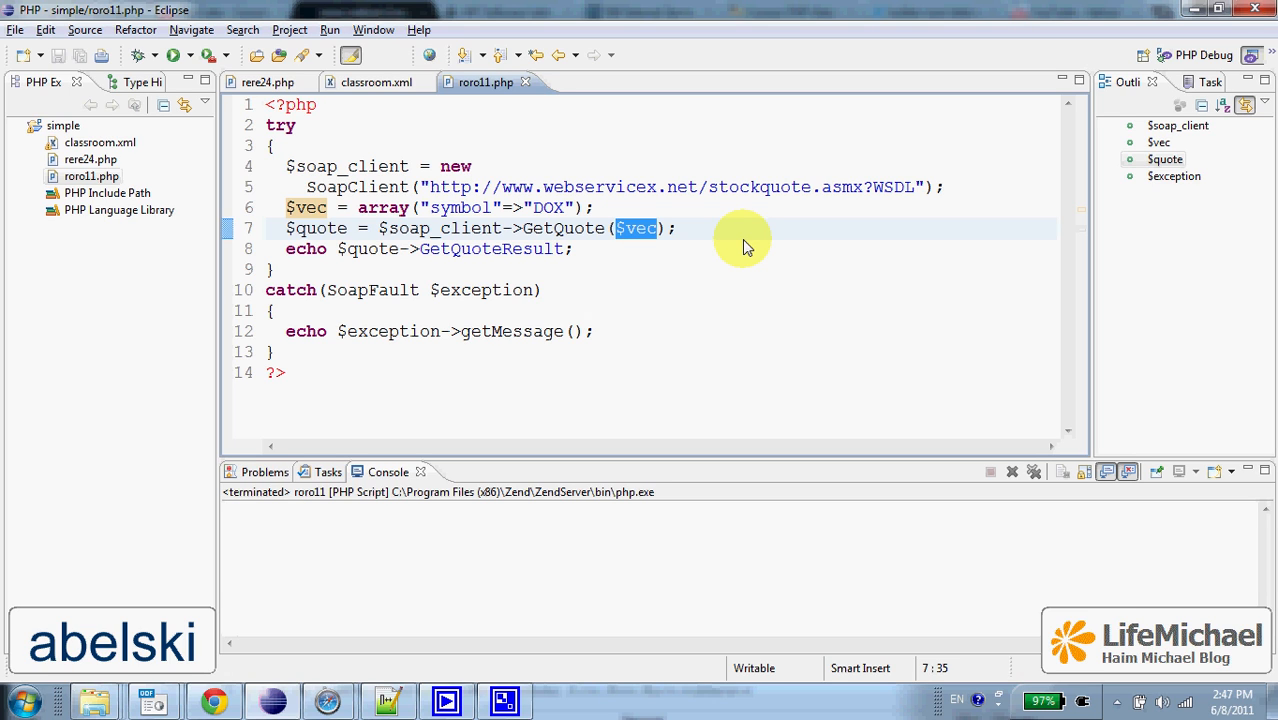
{"action": "mouse_move", "coordinate": [456, 228]}
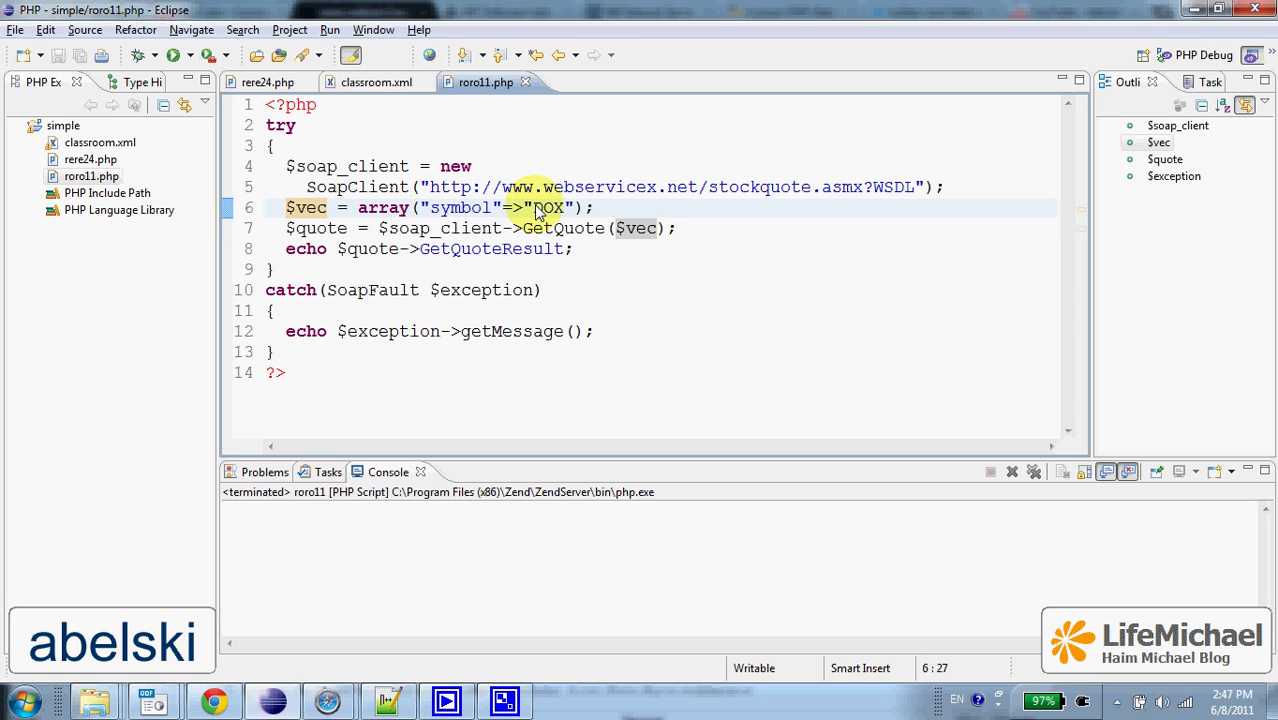
{"action": "double_click", "coordinate": [548, 206]}
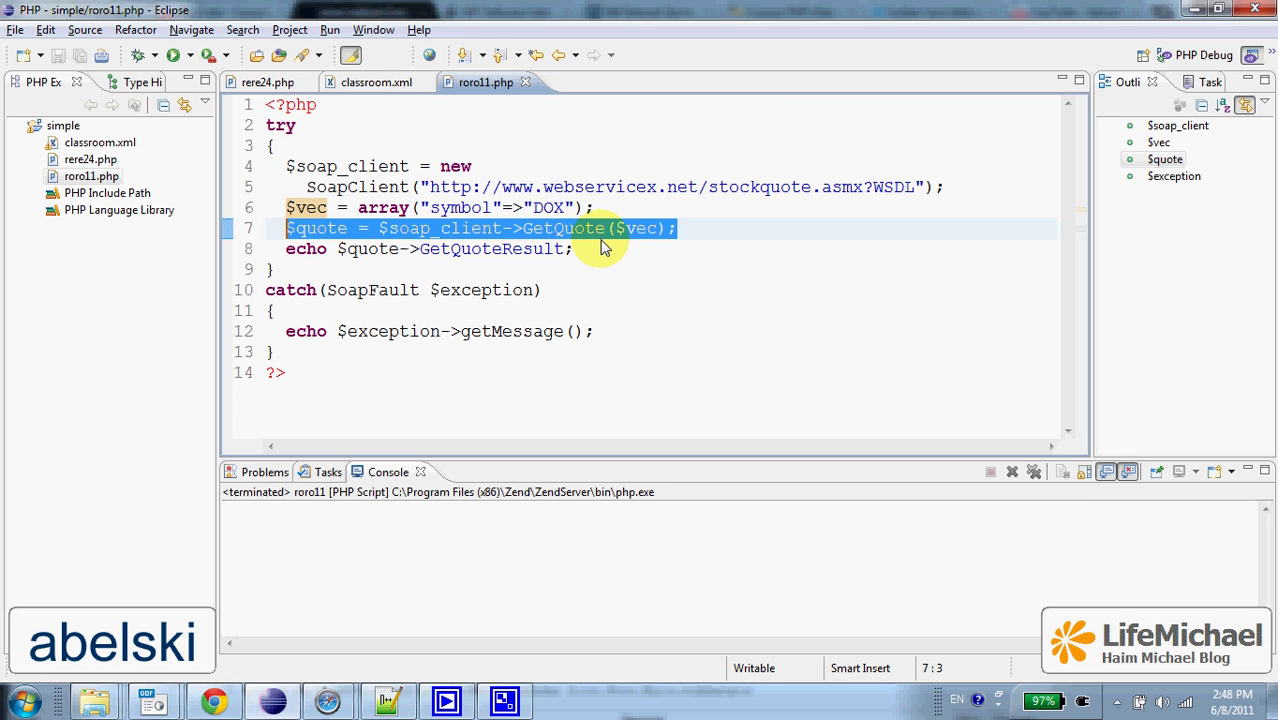
{"action": "mouse_move", "coordinate": [598, 248]}
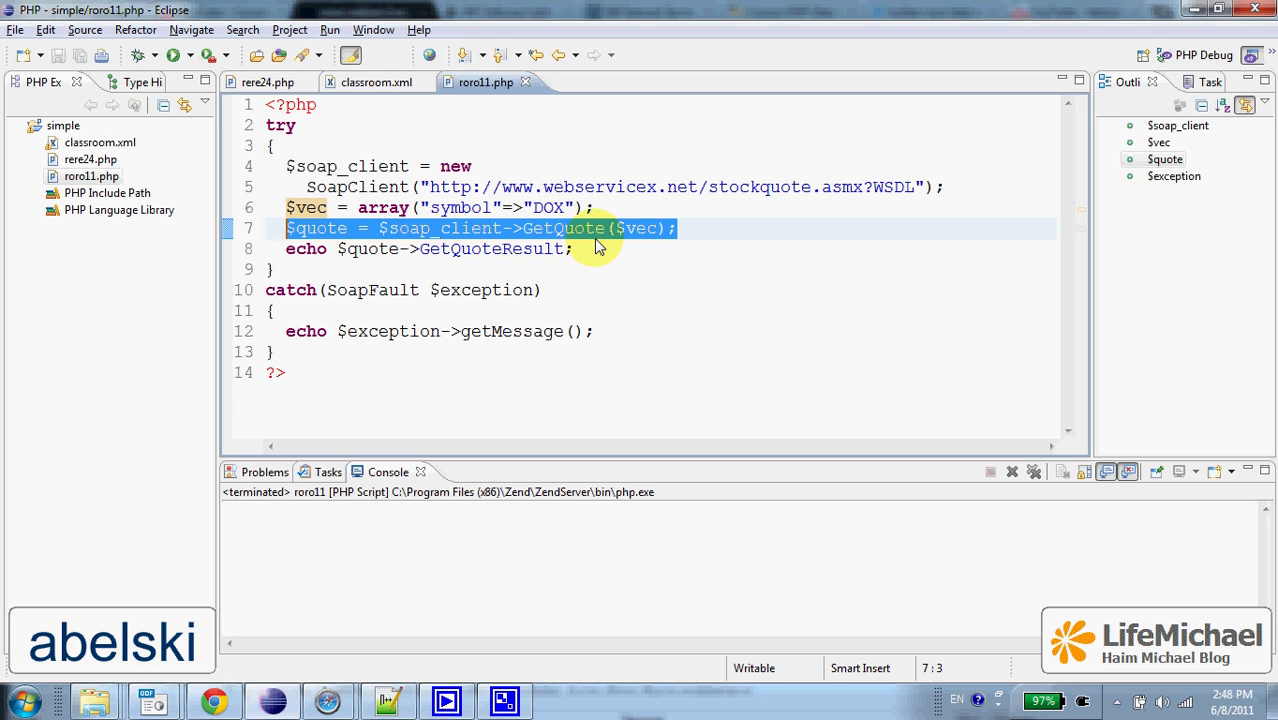
{"action": "mouse_move", "coordinate": [712, 244]}
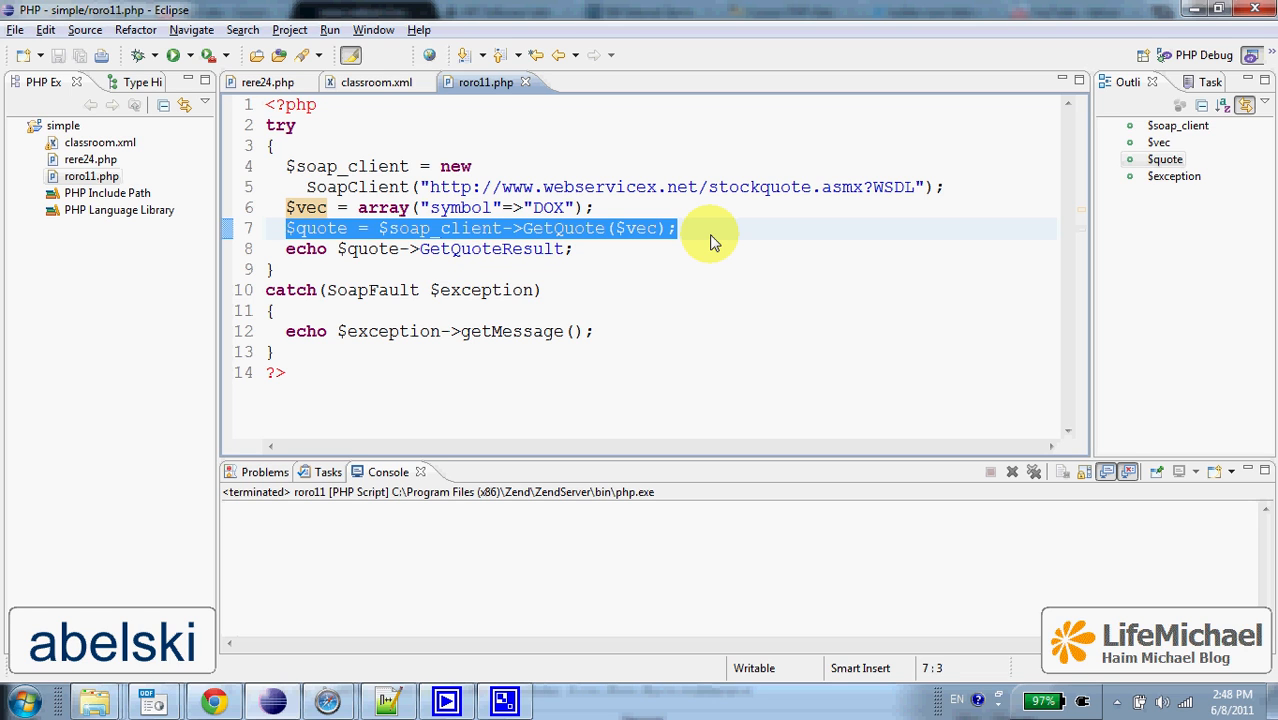
Step: Highlight the GetQuote call and run roro11.php to show the DOX quote for Amdocs Limited in Browser Output
{"action": "left_click", "coordinate": [448, 228]}
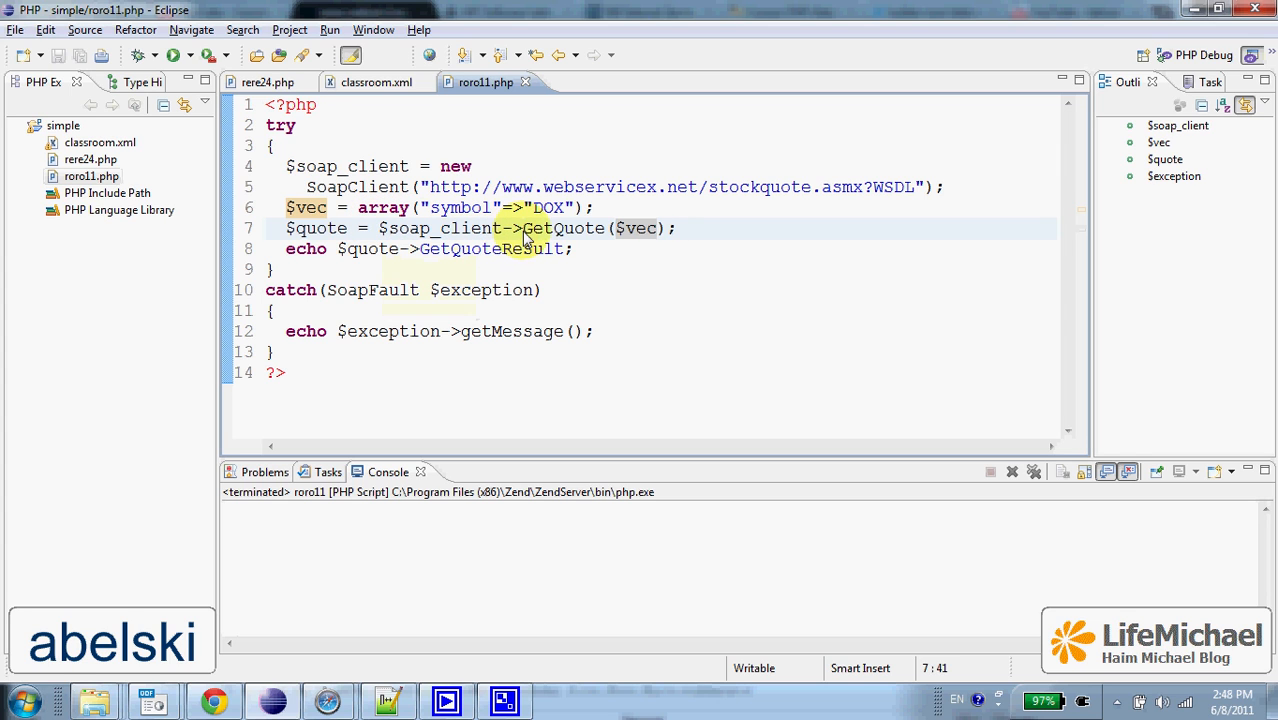
{"action": "double_click", "coordinate": [564, 228]}
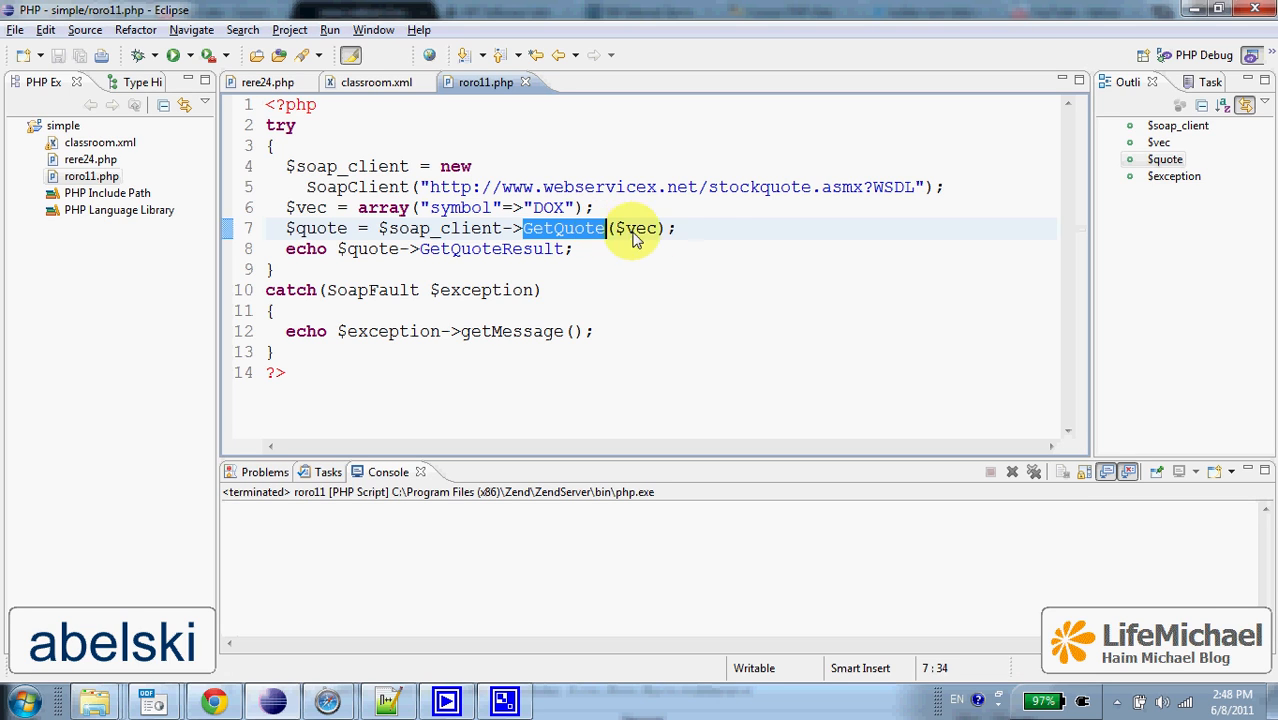
{"action": "mouse_move", "coordinate": [704, 228]}
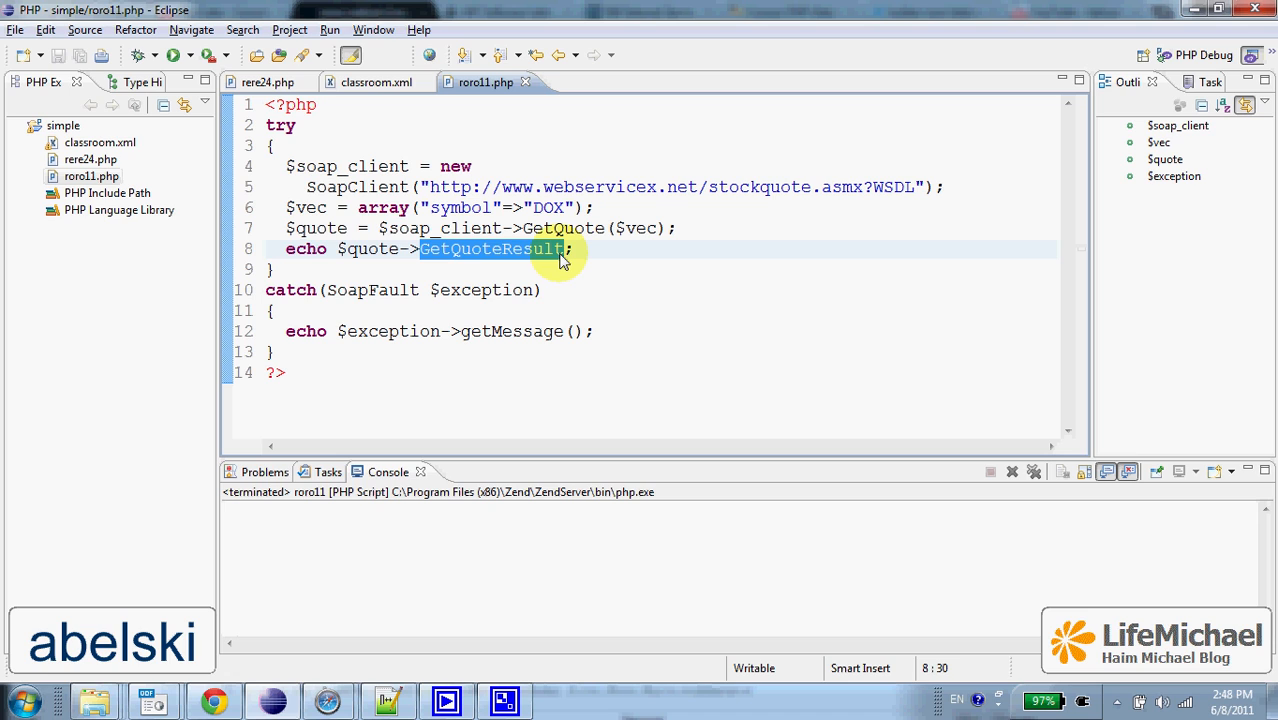
{"action": "mouse_move", "coordinate": [600, 264]}
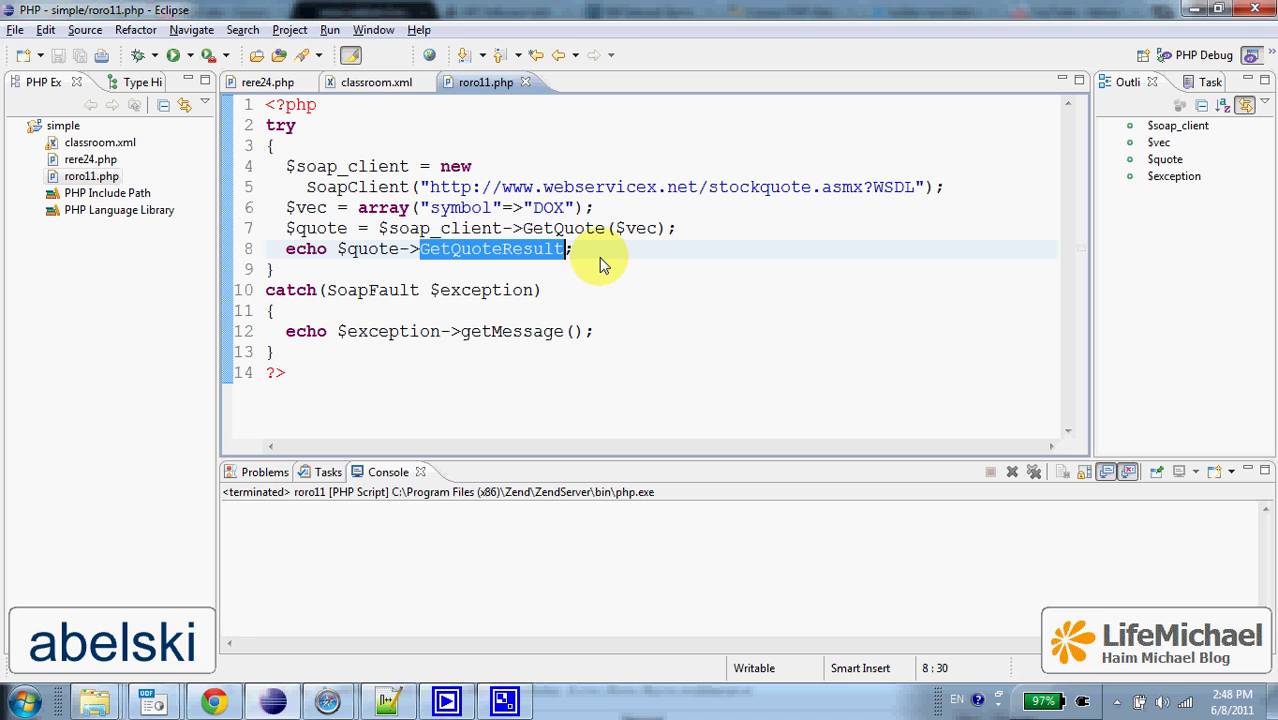
{"action": "mouse_move", "coordinate": [496, 248]}
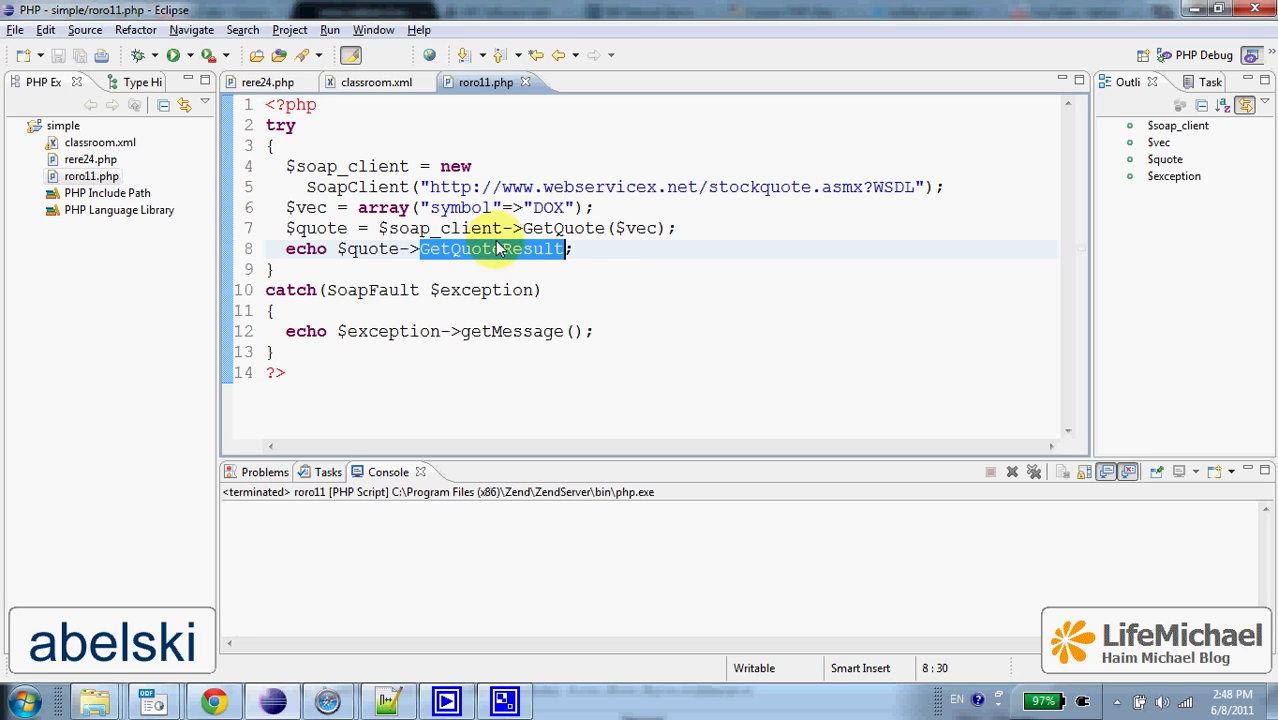
{"action": "mouse_move", "coordinate": [664, 236]}
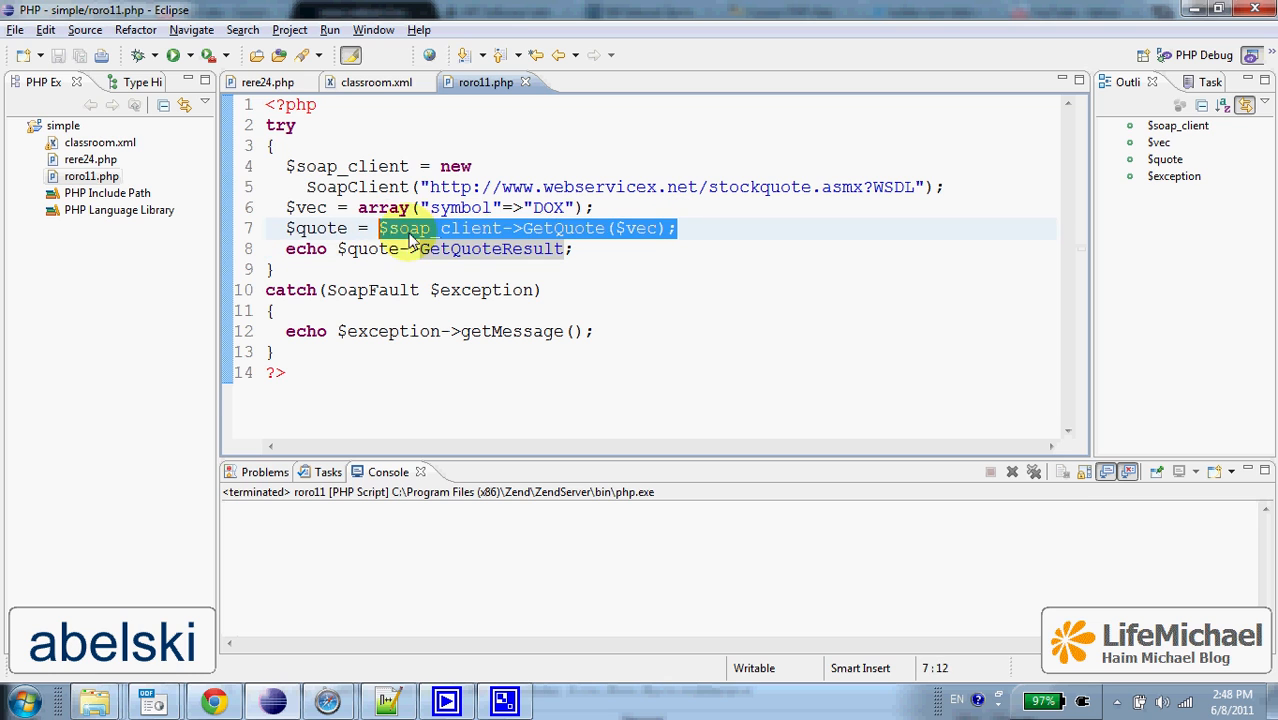
{"action": "left_click", "coordinate": [176, 56]}
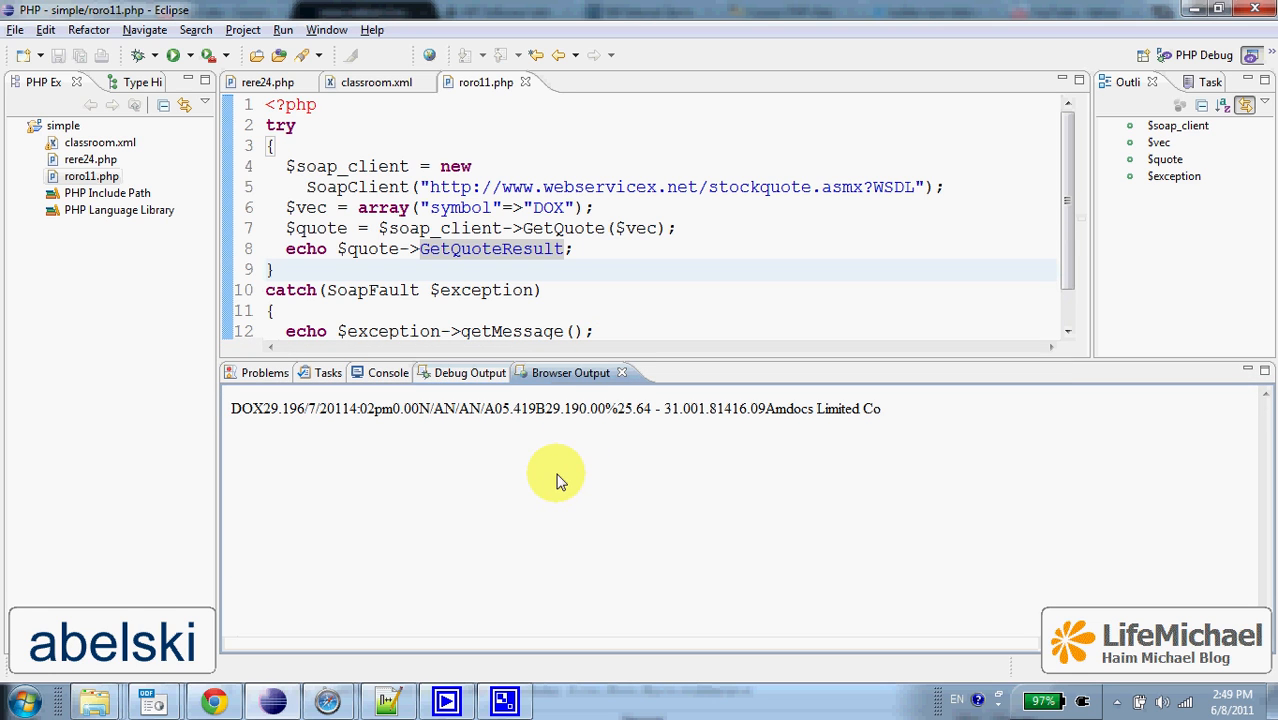
{"action": "left_click", "coordinate": [470, 372]}
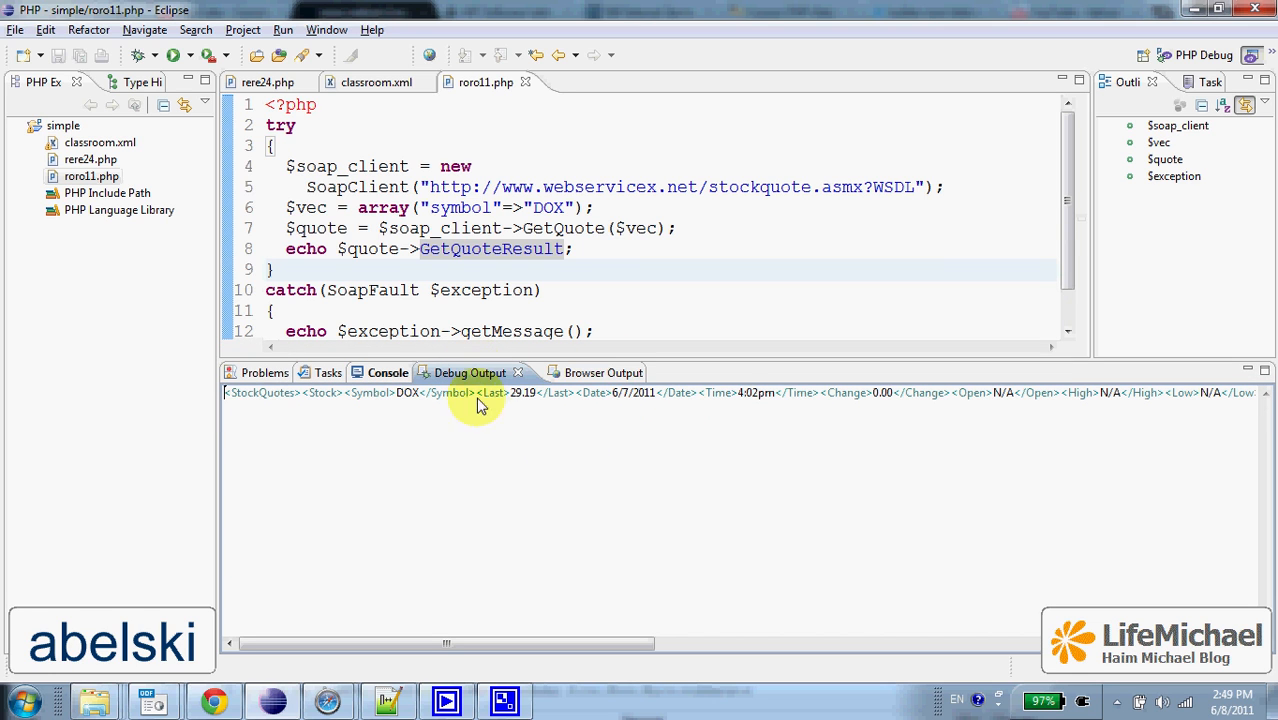
{"action": "mouse_move", "coordinate": [604, 372]}
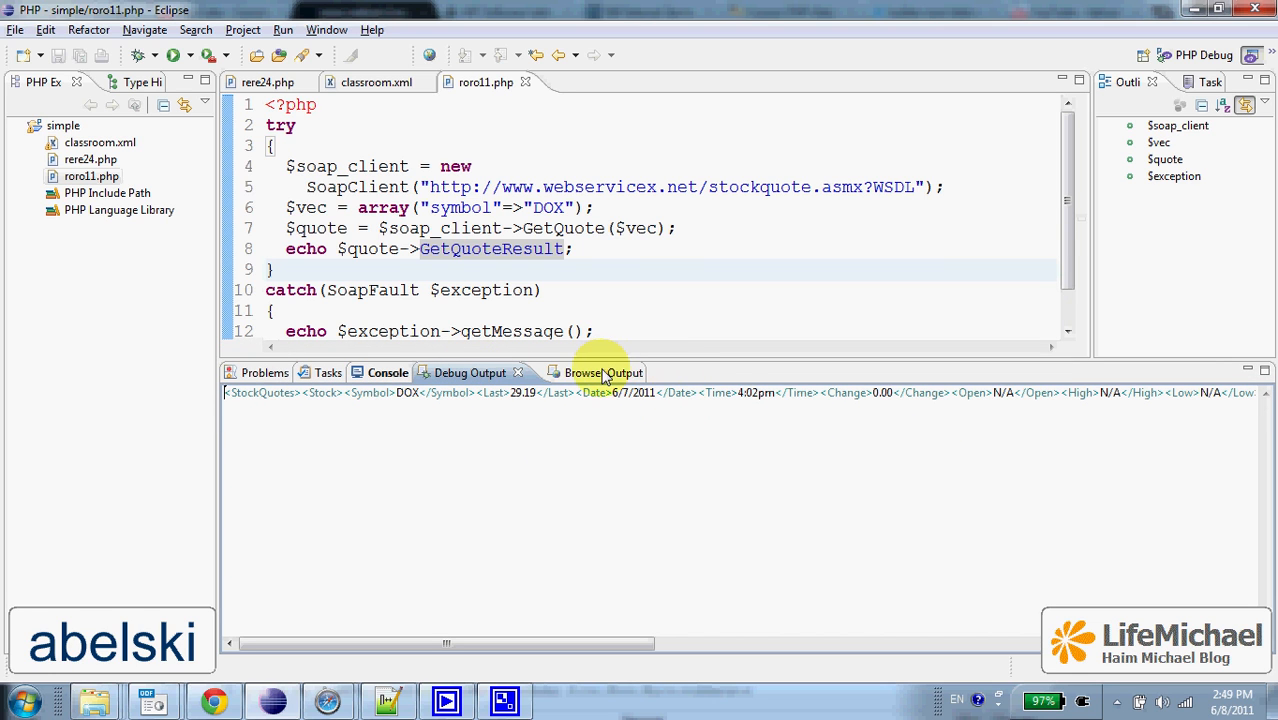
{"action": "left_click", "coordinate": [604, 372]}
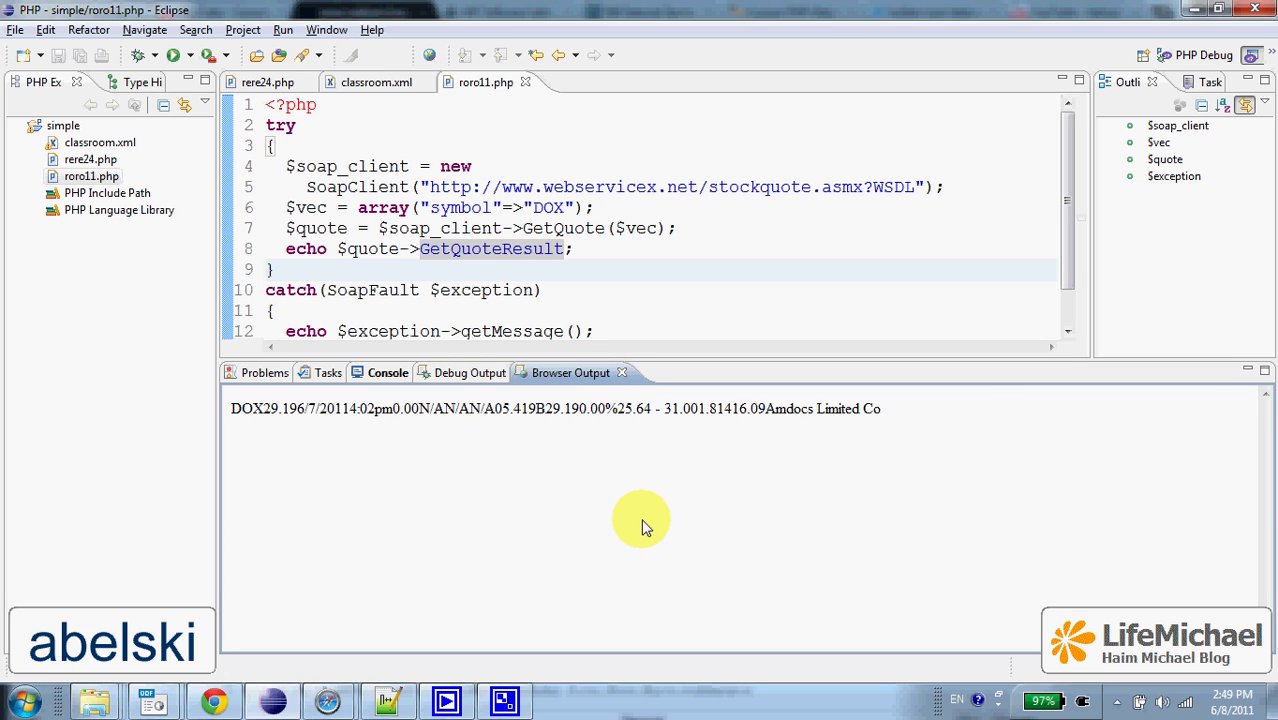